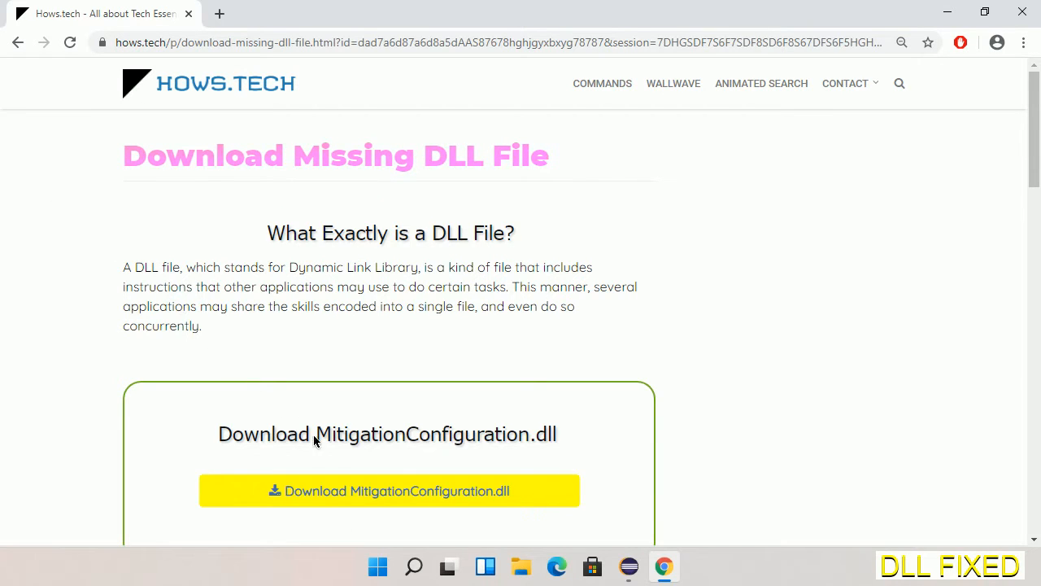
mouse_move(389, 492)
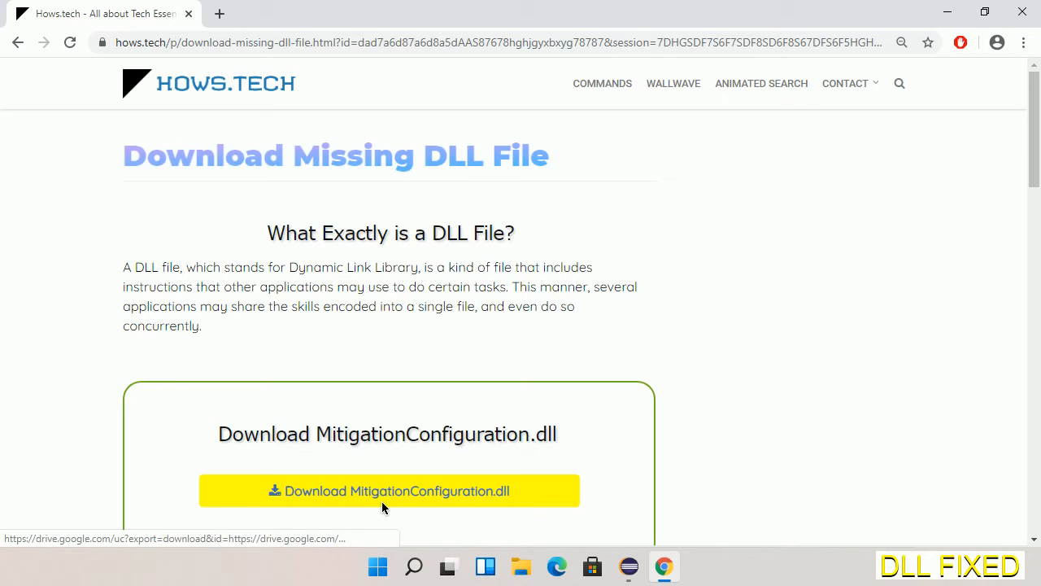
Step: Save MitigationConfiguration.dll to Downloads via Chrome and reveal it in its folder
left_click(218, 13)
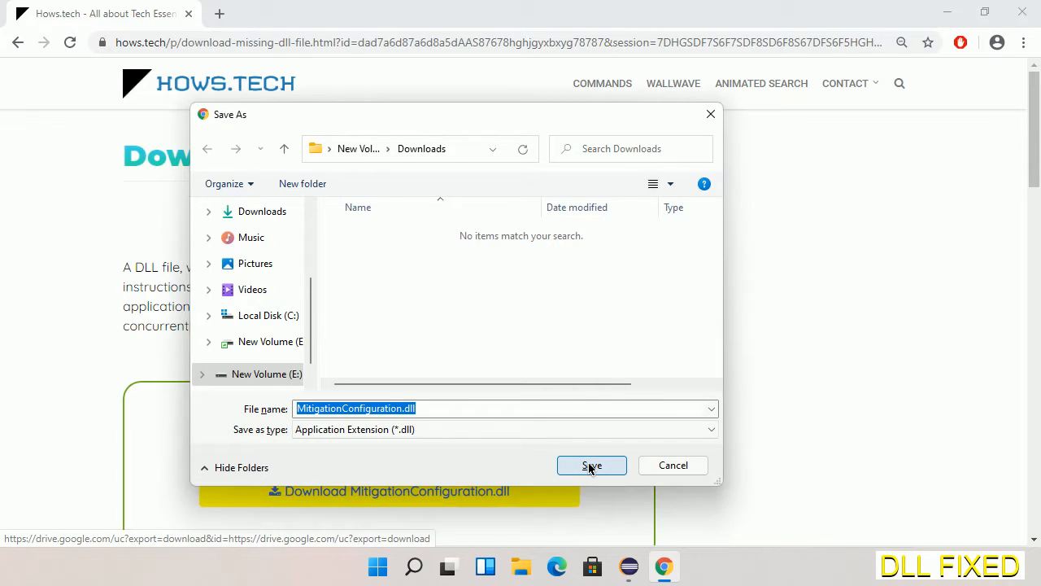
left_click(592, 465)
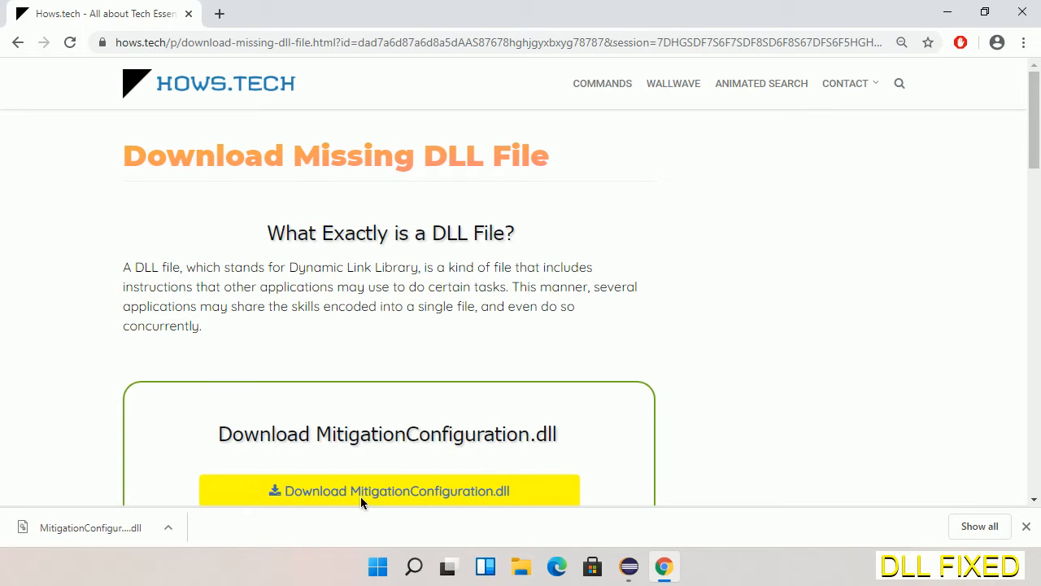
left_click(169, 527)
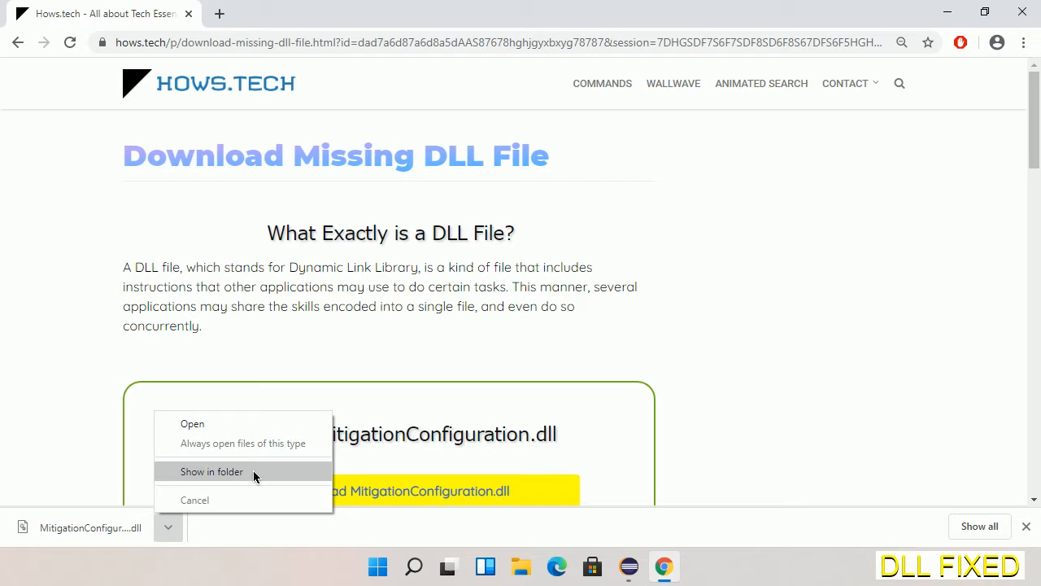
left_click(211, 471)
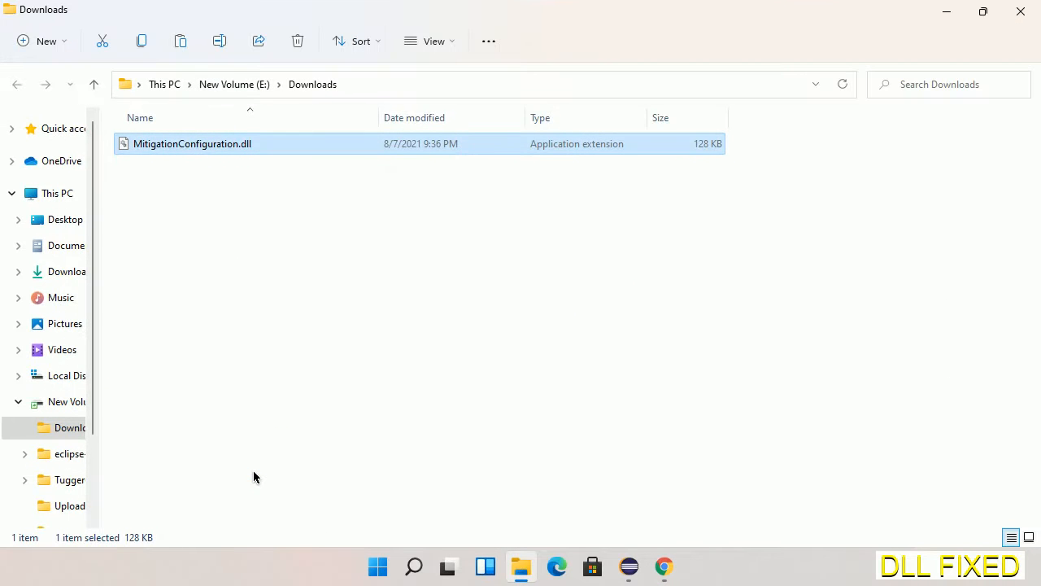
mouse_move(150, 143)
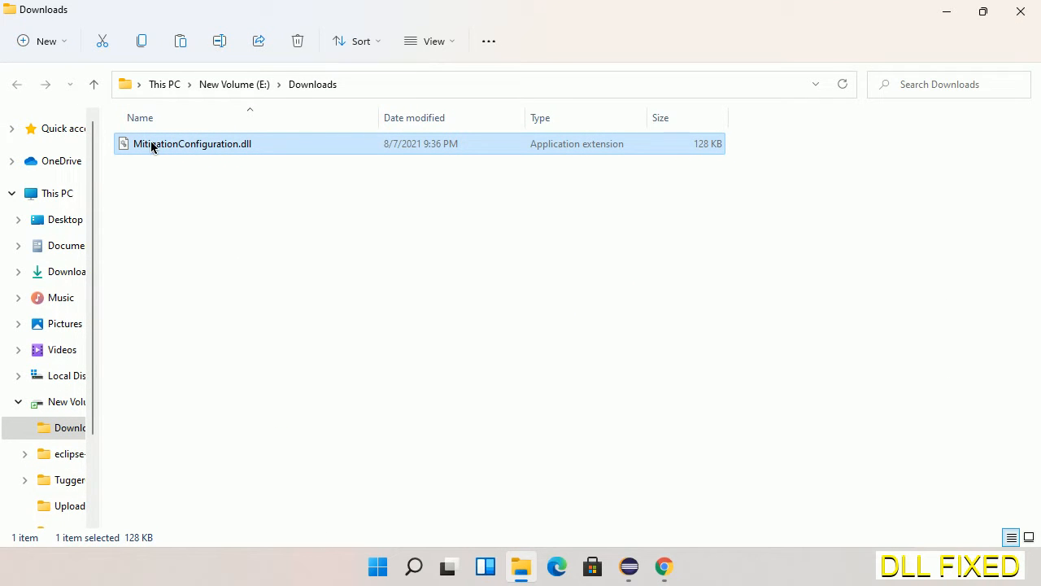
Step: Copy MitigationConfiguration.dll from the Downloads folder via its context menu
right_click(192, 143)
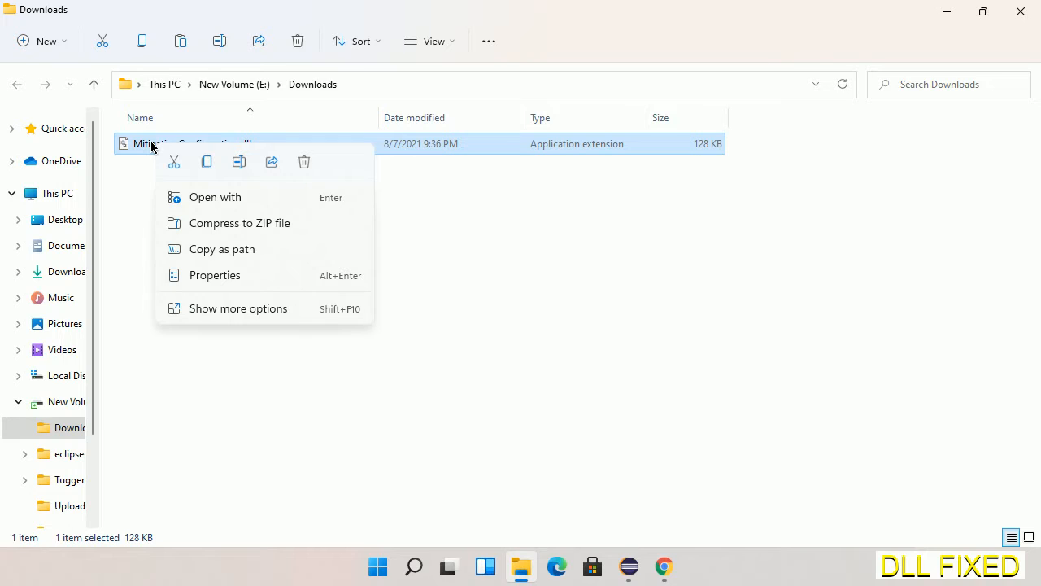
mouse_move(185, 159)
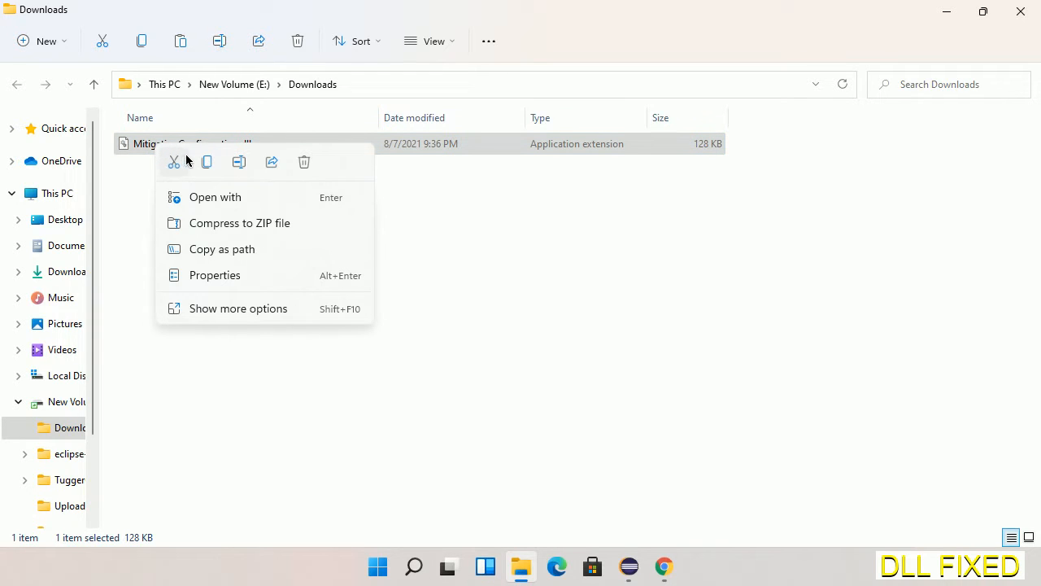
left_click(206, 166)
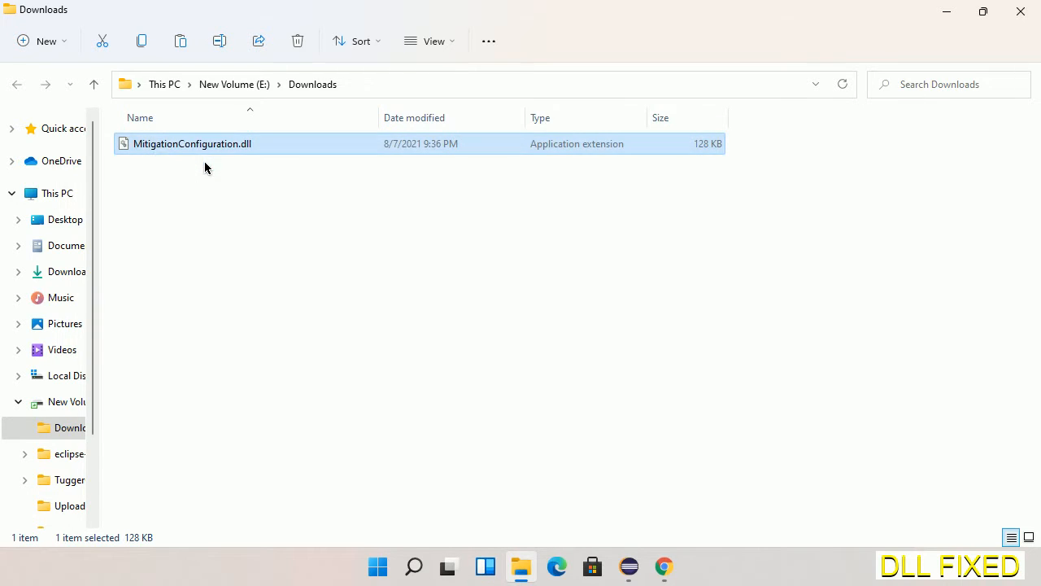
mouse_move(165, 172)
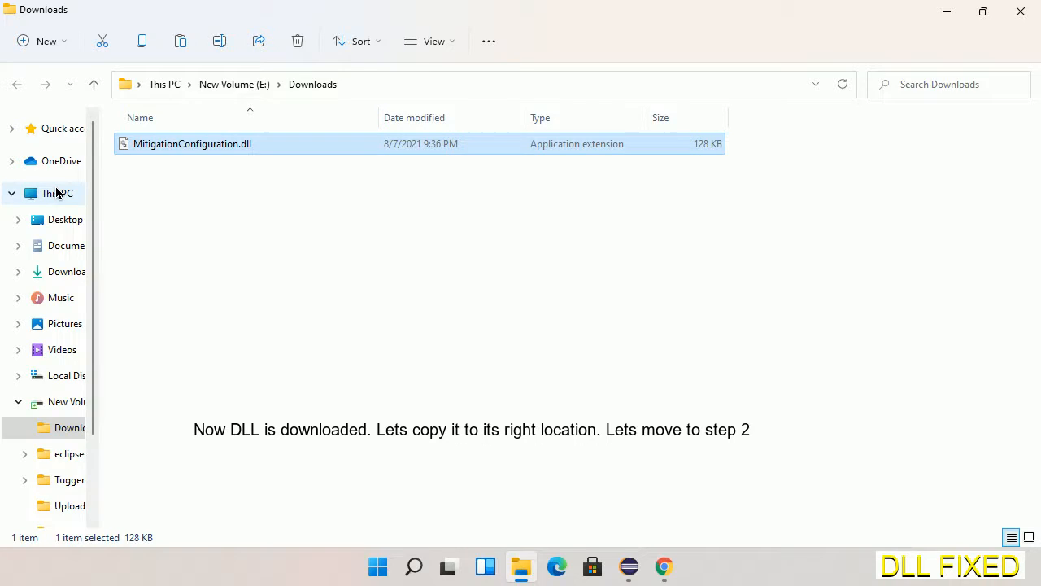
Step: Navigate from This PC into C:\Windows\System32
left_click(56, 192)
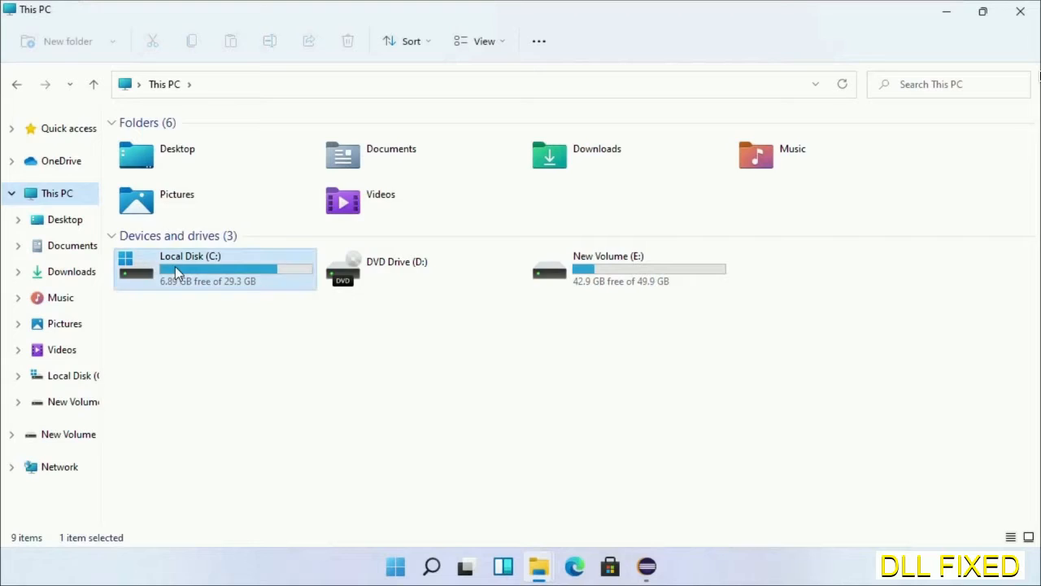
double_click(189, 269)
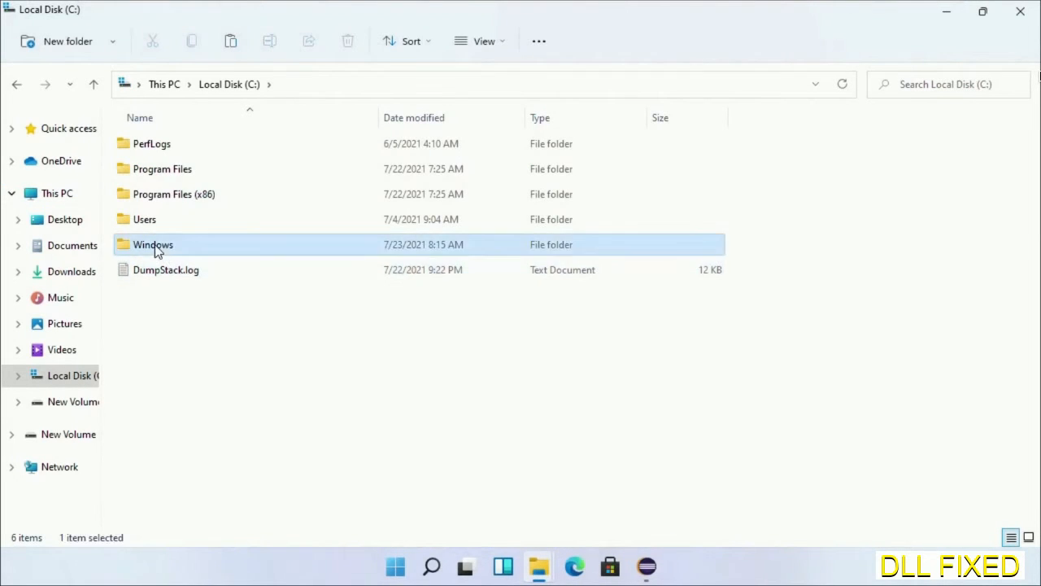
double_click(153, 244)
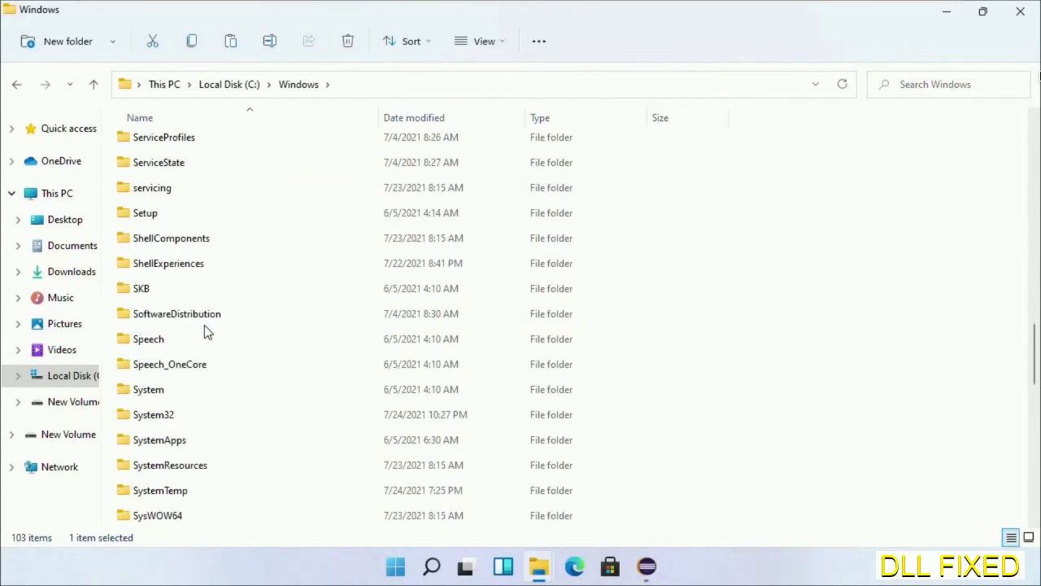
scroll("down", 3)
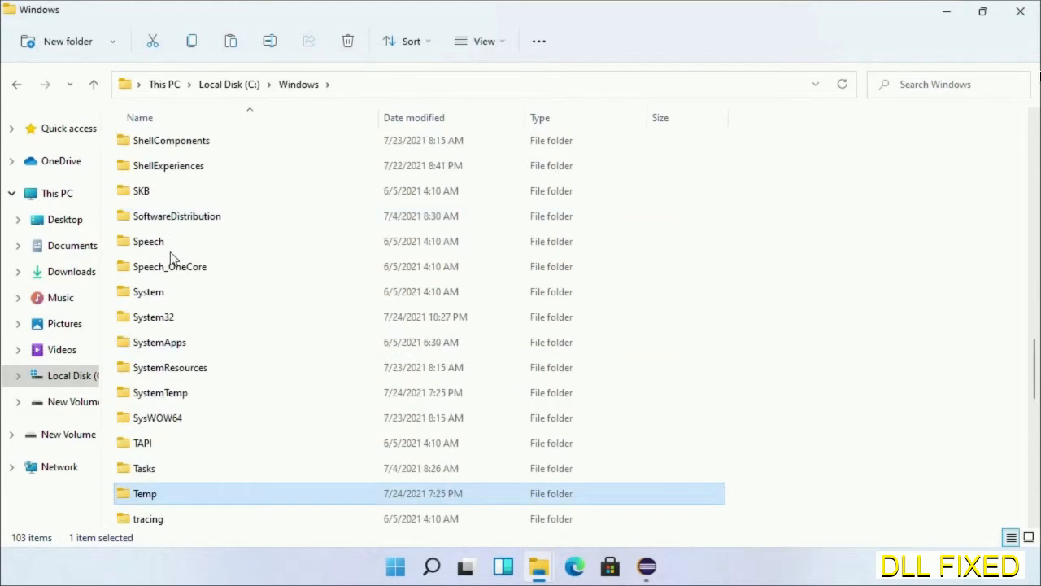
double_click(153, 315)
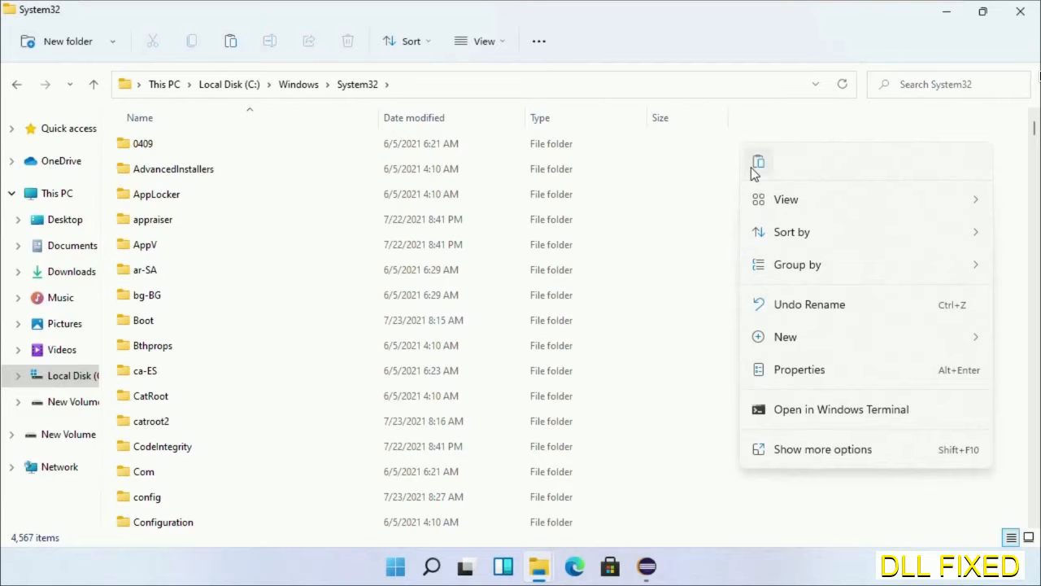
Step: Paste the DLL into System32 and approve the administrator permission prompt
left_click(758, 163)
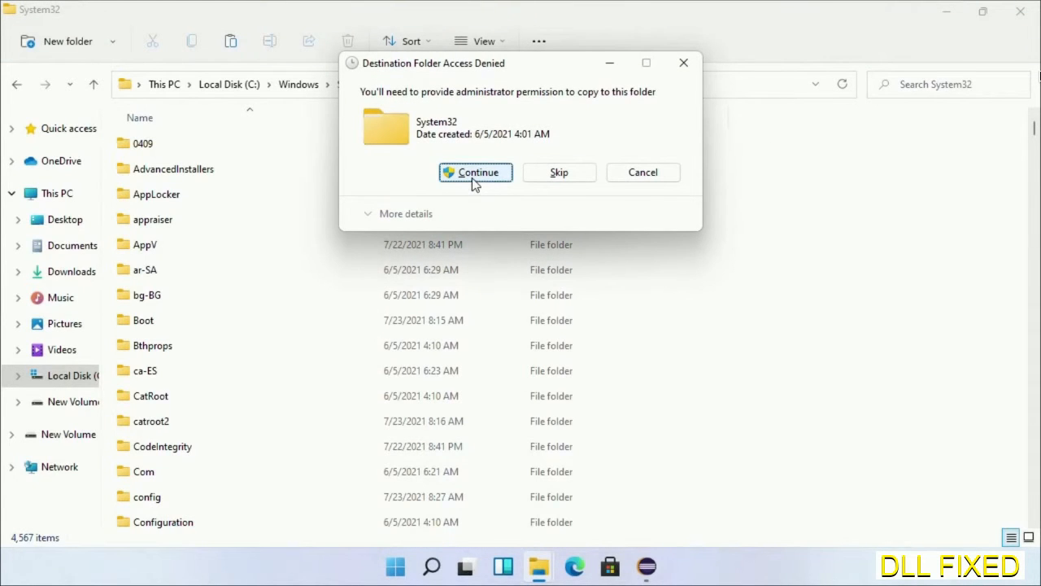
left_click(475, 172)
type("task")
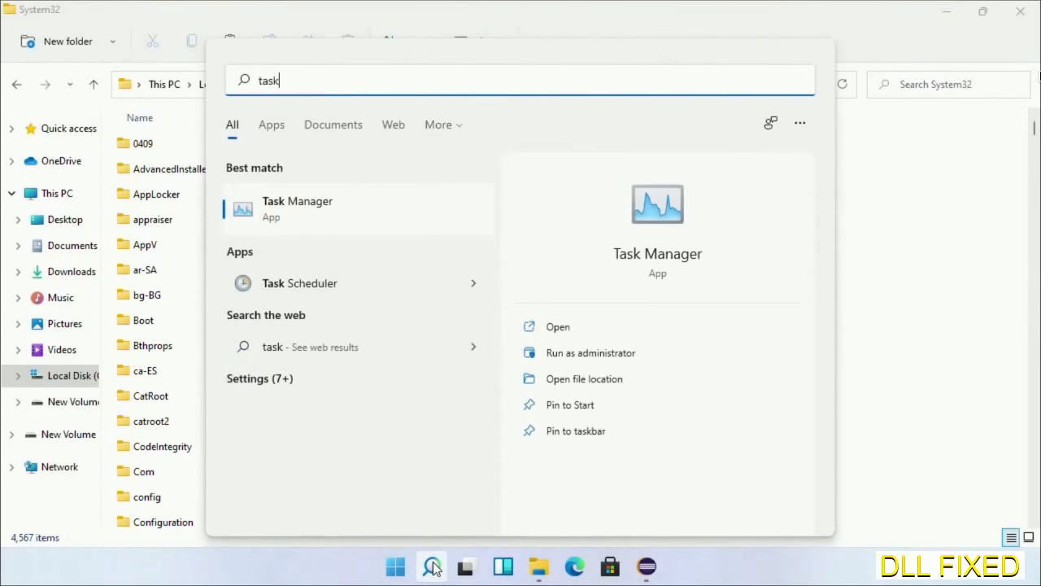
Step: Run Task Manager as administrator from the Start search results
right_click(296, 208)
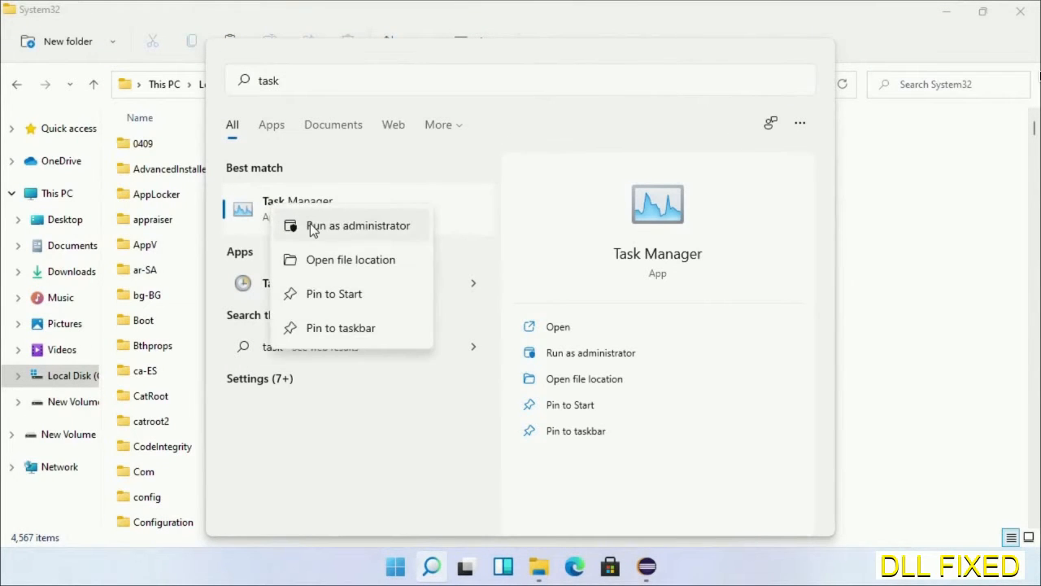
left_click(358, 225)
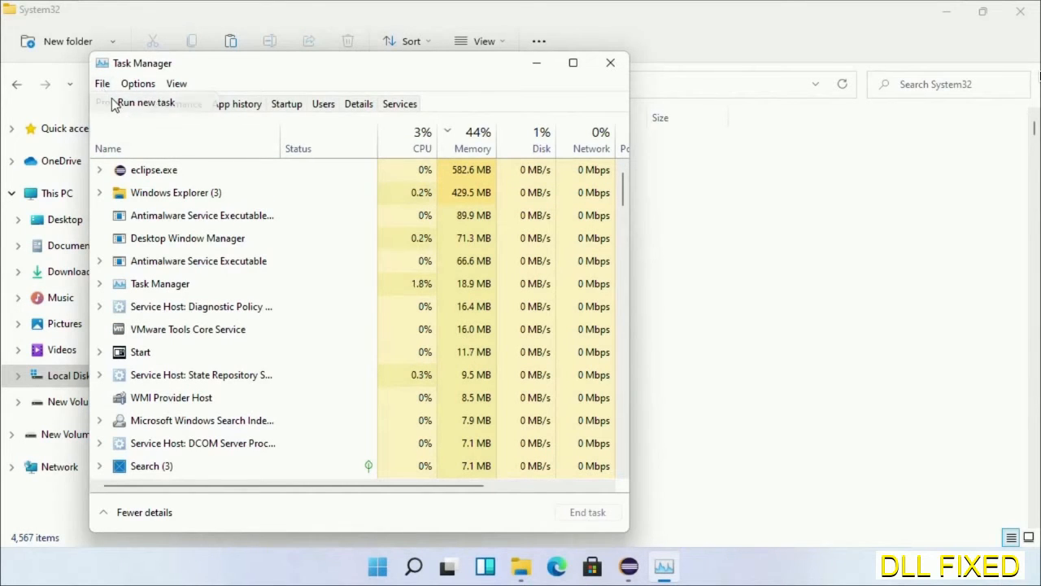
Step: Set up a new task in Task Manager and browse to C:\Windows\System32\cmd.exe
left_click(146, 103)
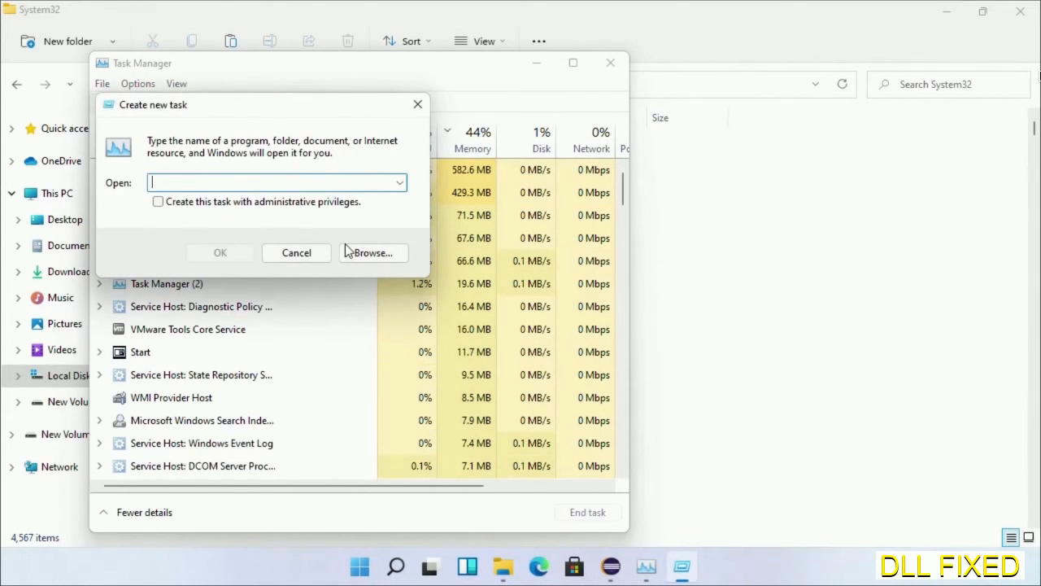
left_click(371, 252)
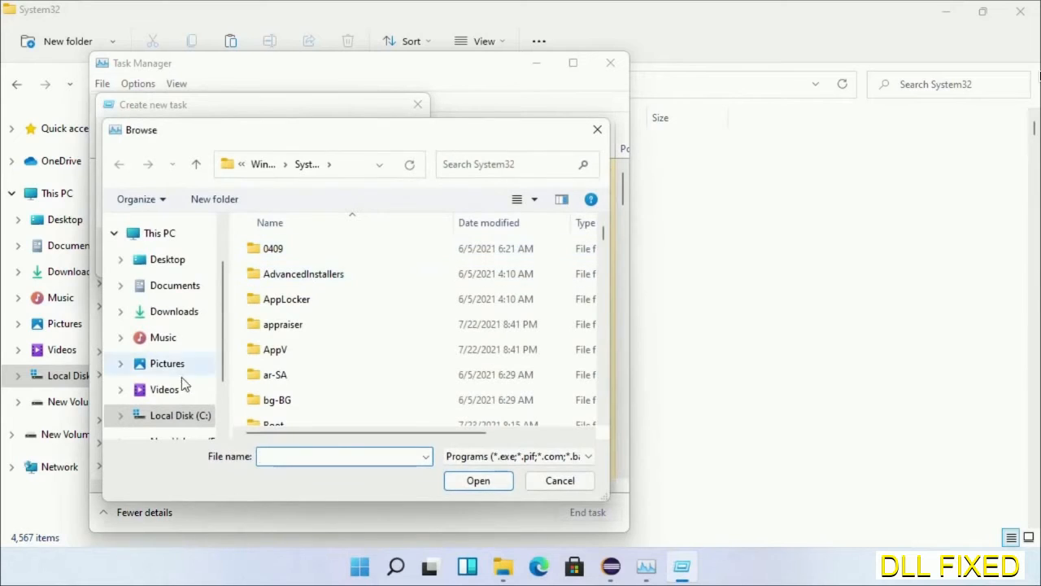
left_click(181, 415)
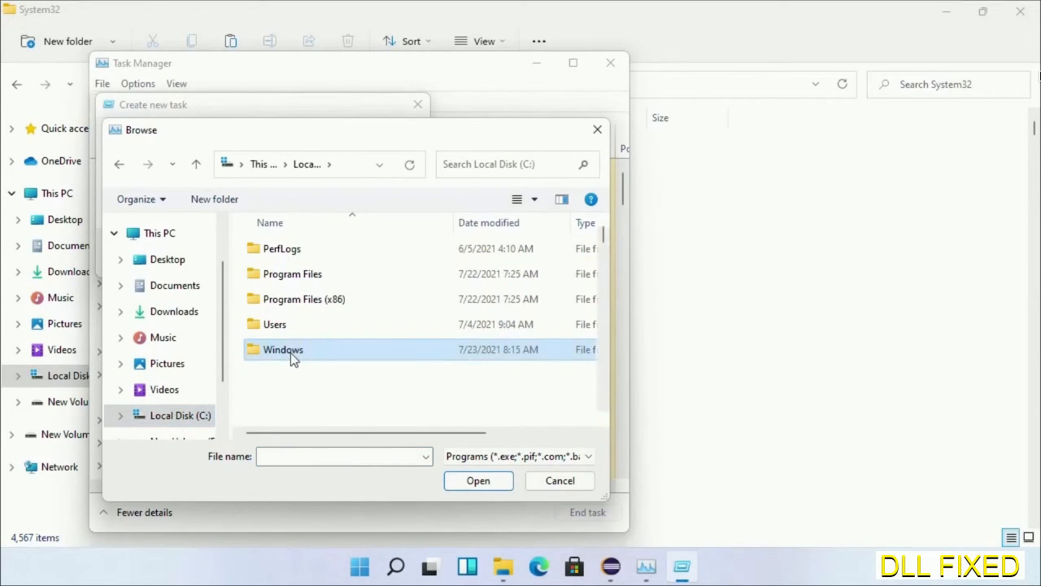
double_click(284, 348)
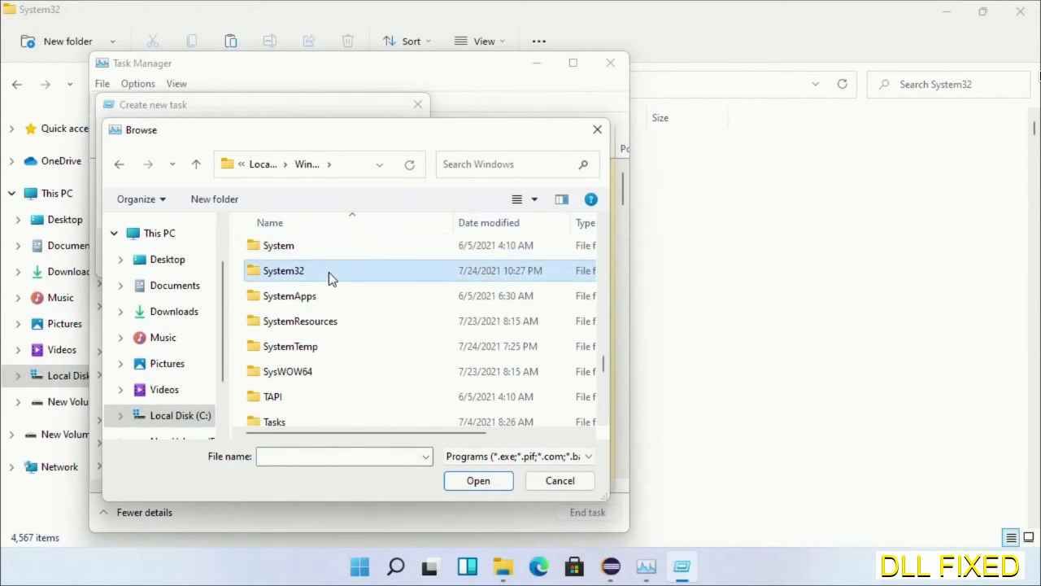
double_click(283, 270)
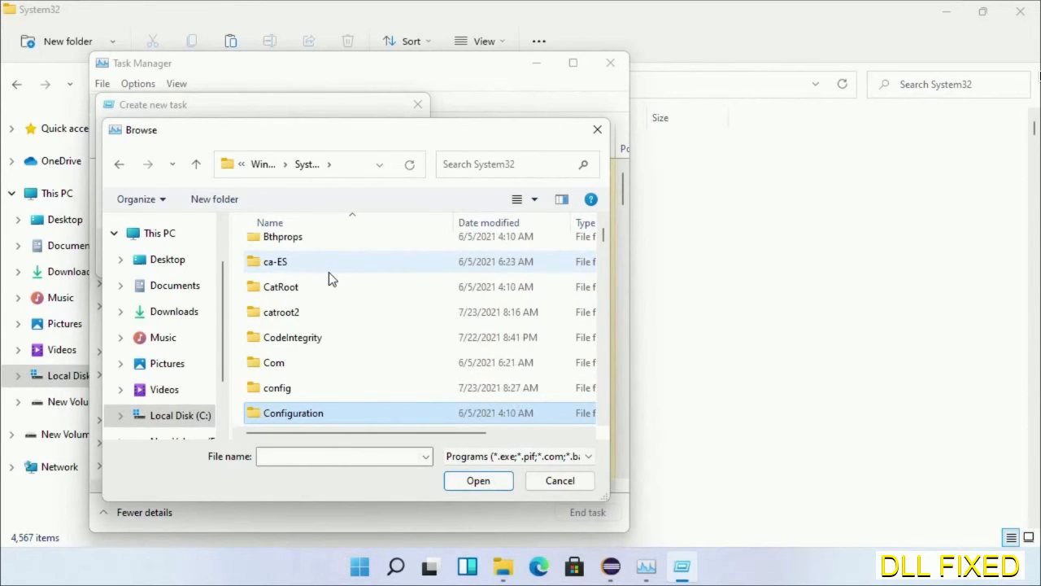
scroll("down", 3)
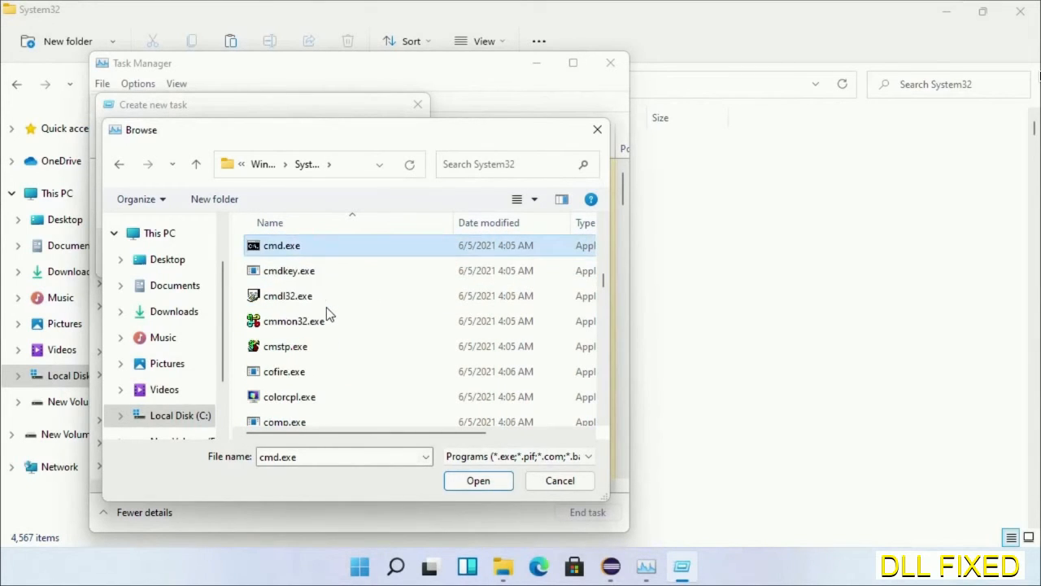
left_click(478, 480)
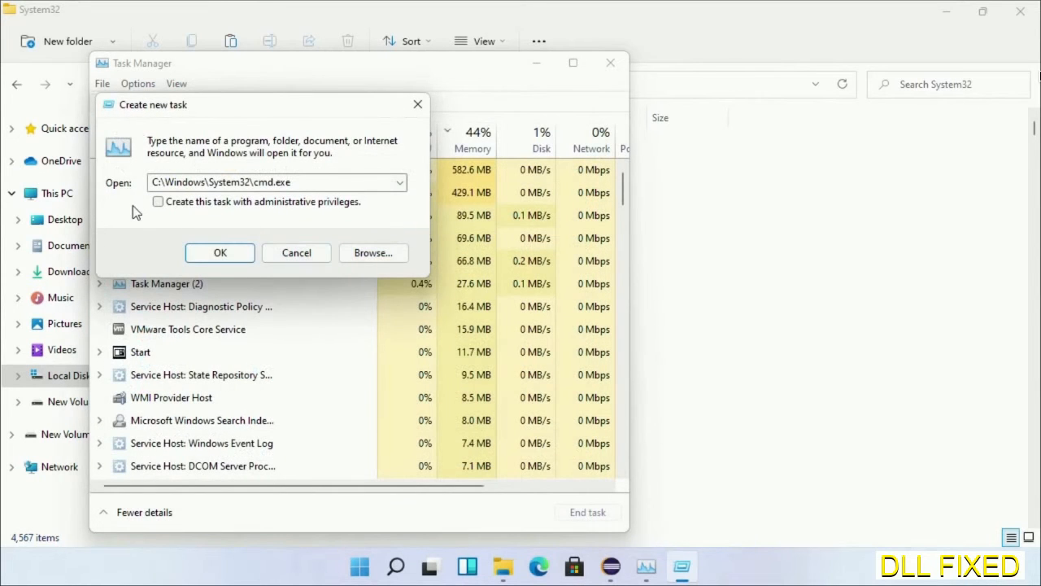
Step: Enable administrative privileges for the task and launch the Command Prompt
left_click(158, 202)
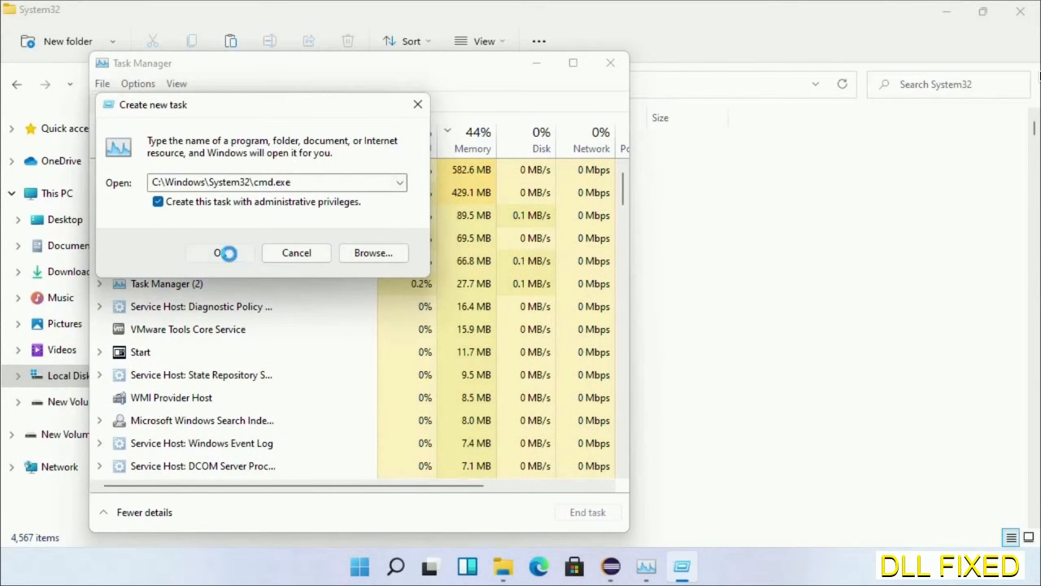
left_click(219, 253)
type("chkdsk c /f /r")
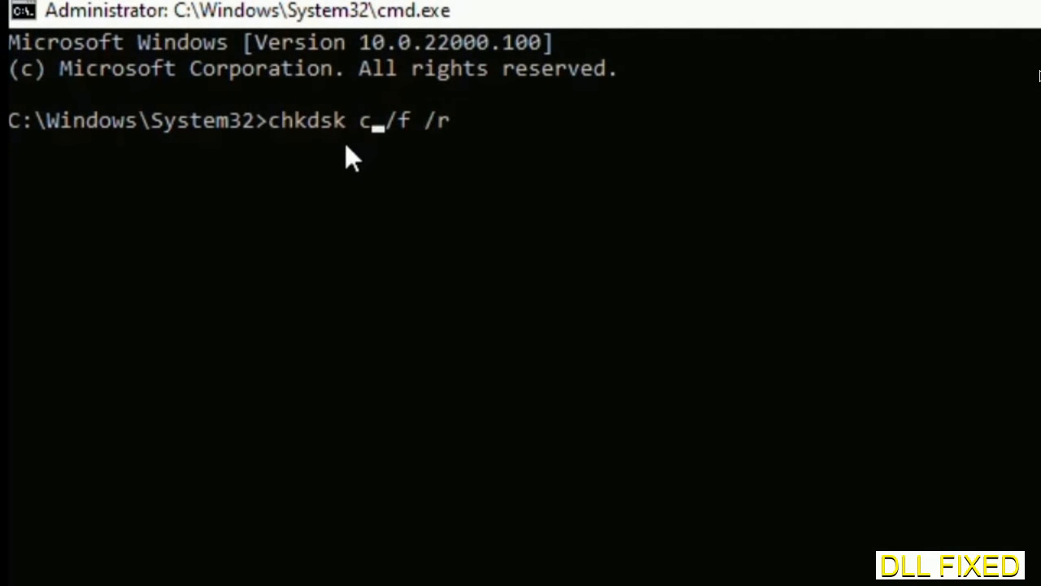
Step: Schedule chkdsk c: /f /r for next restart with Y, then run sfc /scannow
type(":")
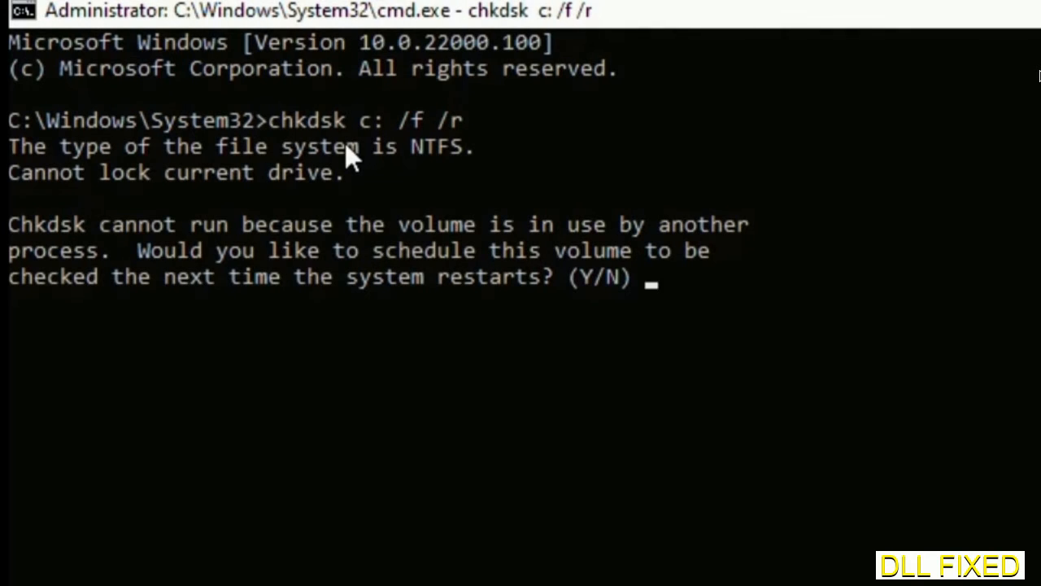
type("Y")
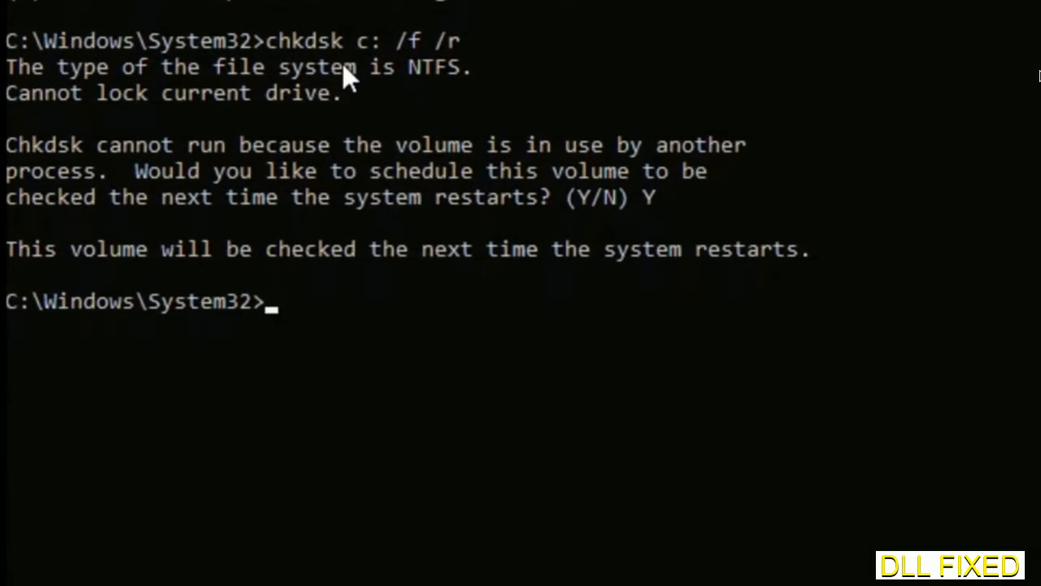
type("s")
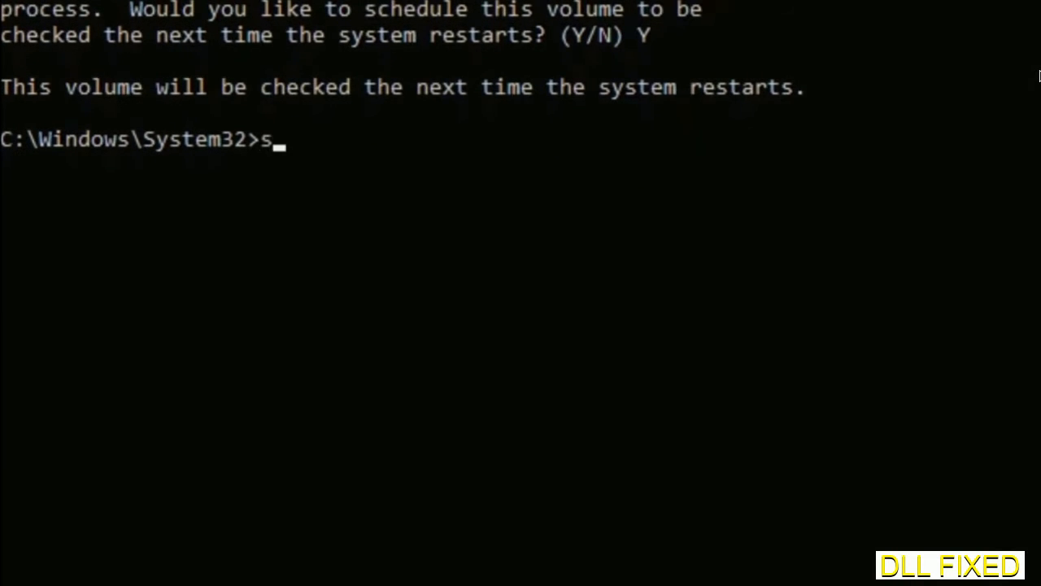
type("fc /s")
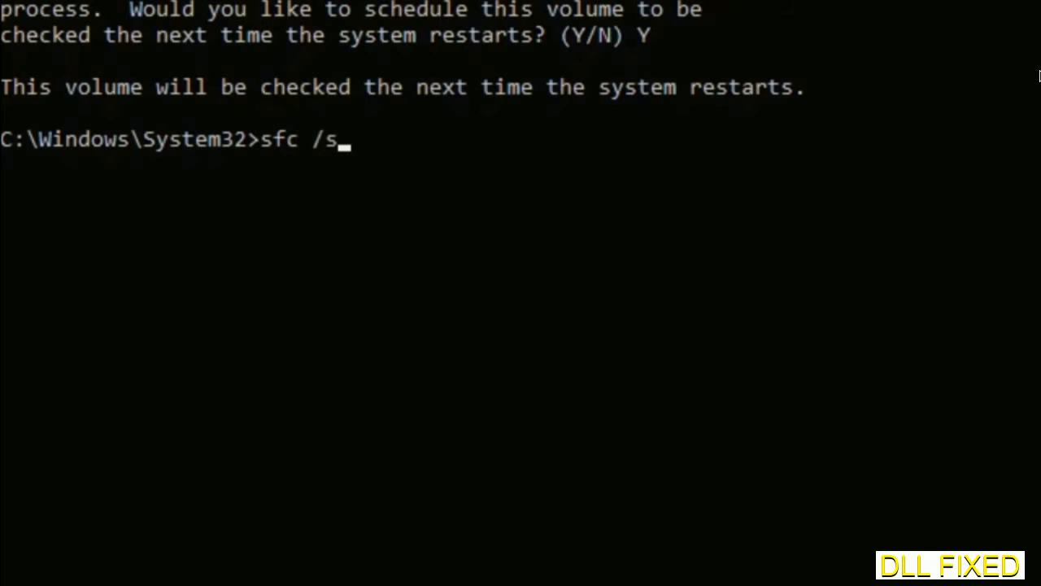
type("cannow")
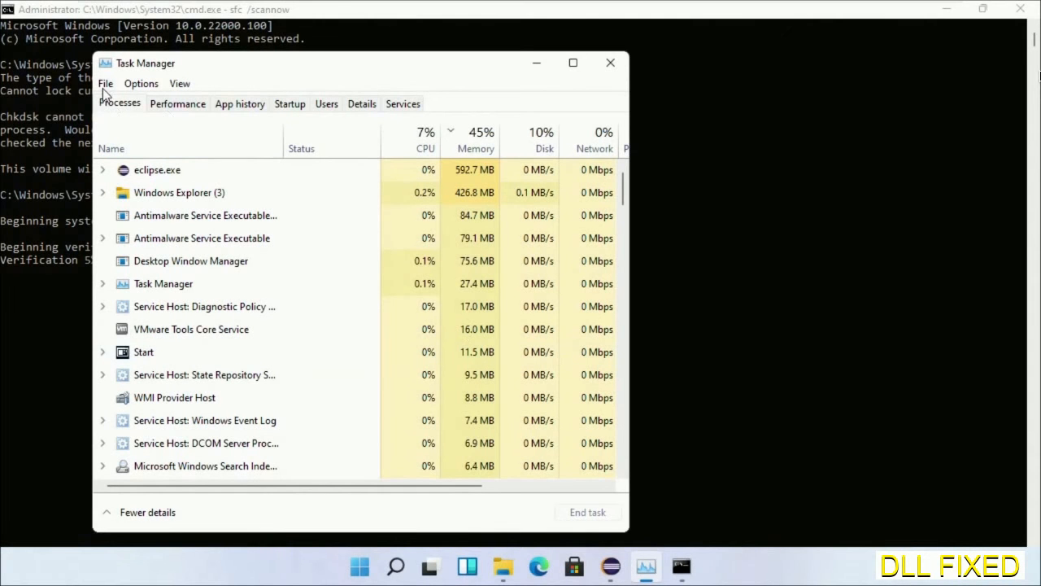
Step: Launch a second administrator cmd.exe via File > Run new task
left_click(104, 83)
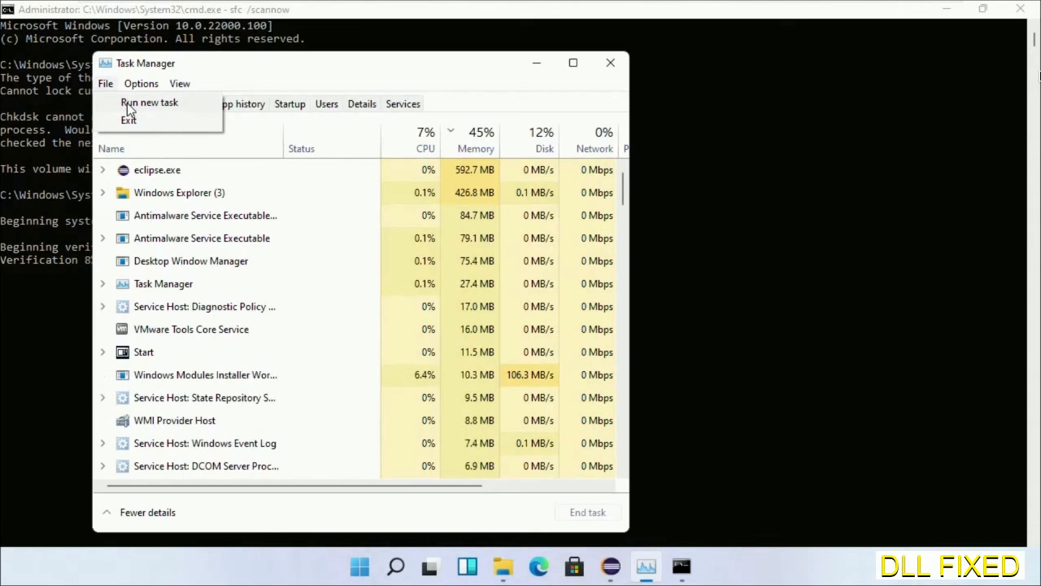
left_click(150, 101)
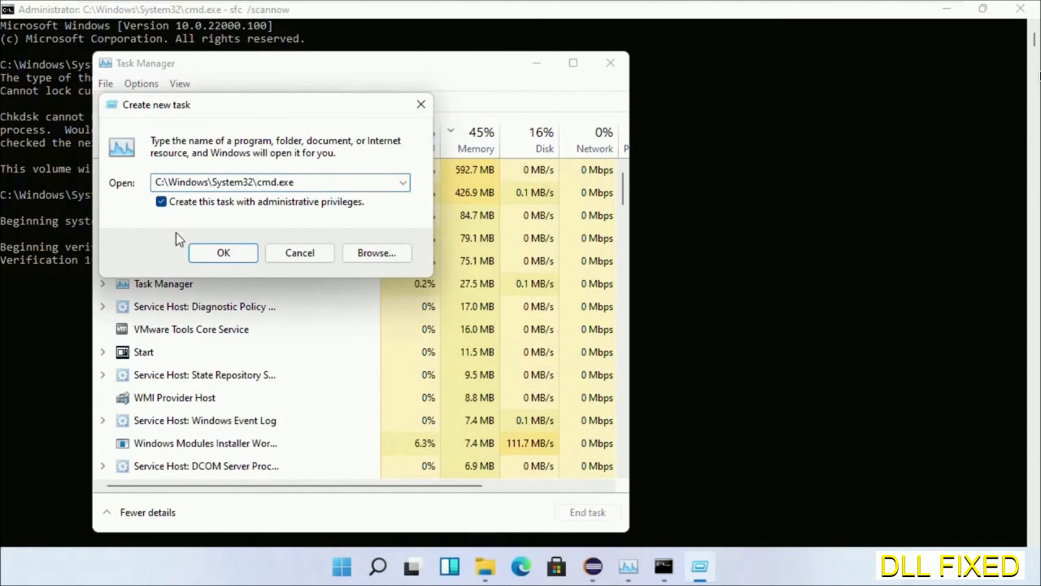
left_click(223, 252)
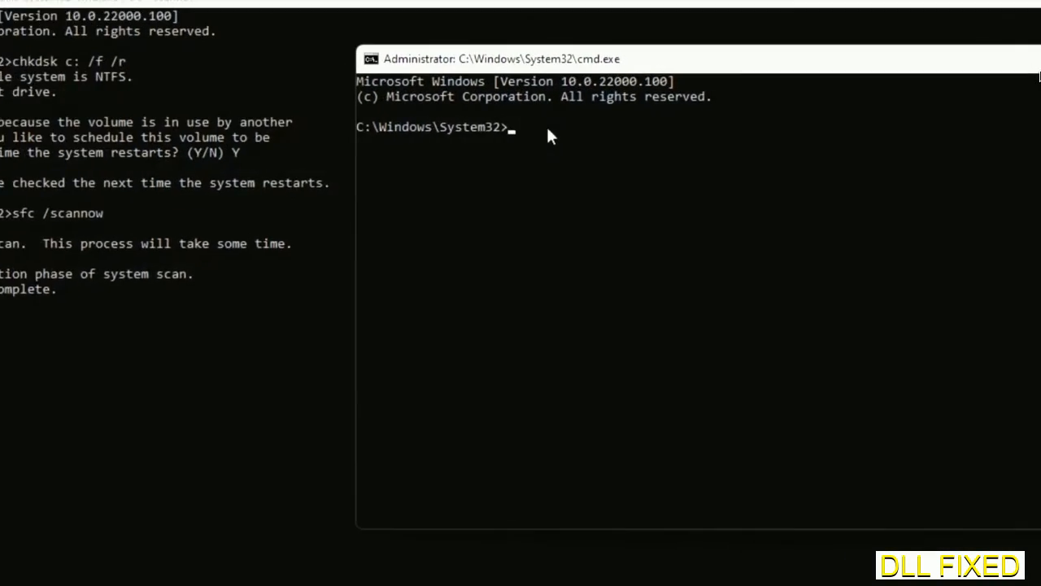
Step: Enter regsvr32 "C:\Windows\System32\myMissingDllFile.dll" in the new prompt, then bring up Windows search
type("regsvr32 \"C:\\Windows\\System32\\myMissingDllFile.dll\"")
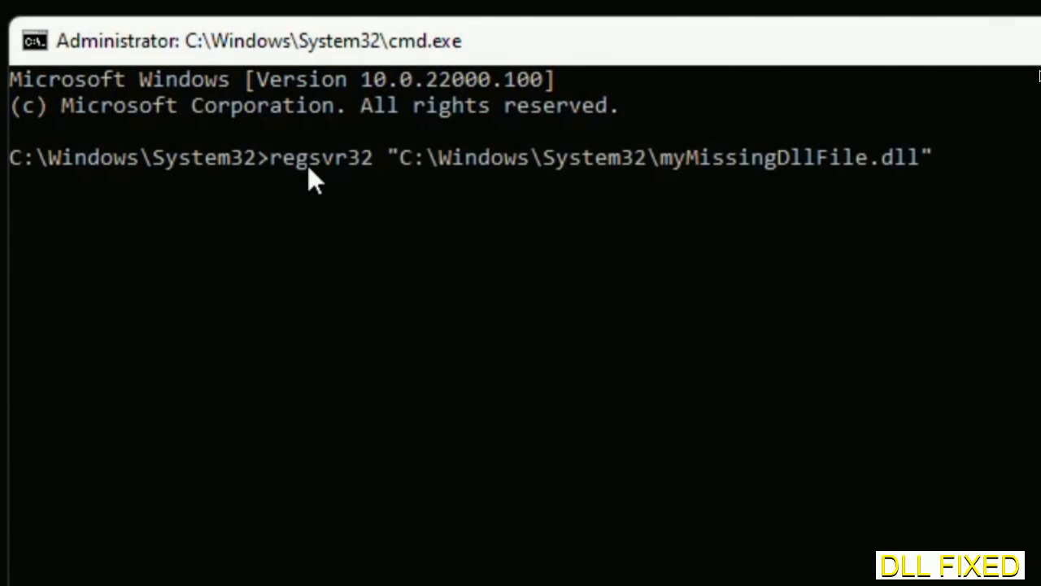
mouse_move(667, 176)
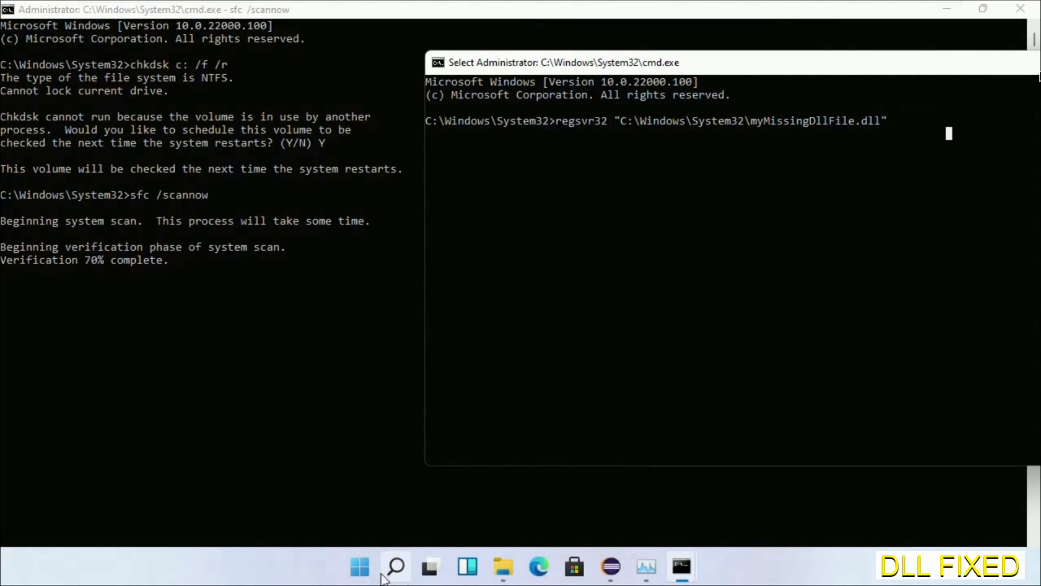
left_click(395, 566)
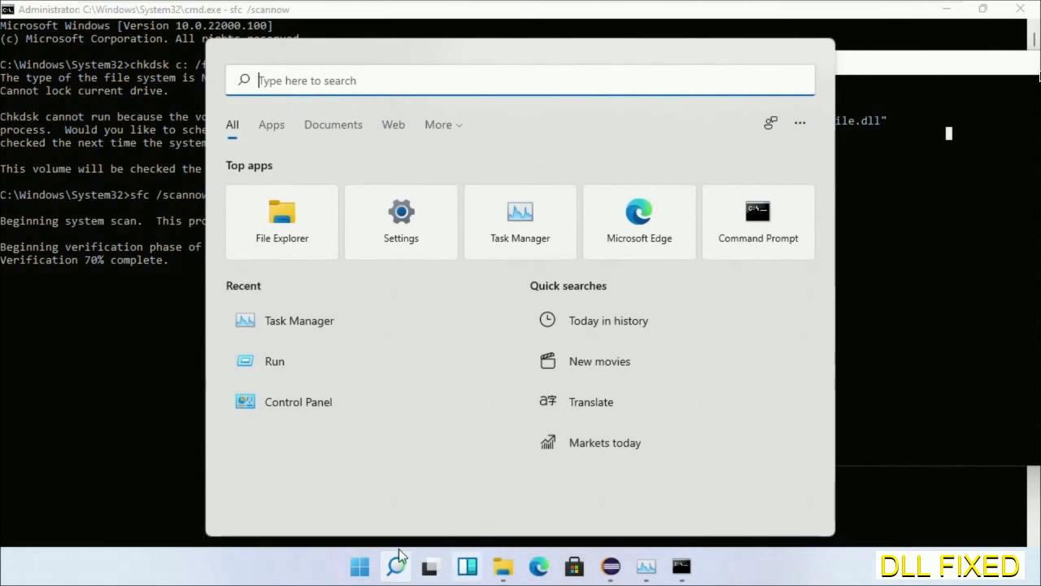